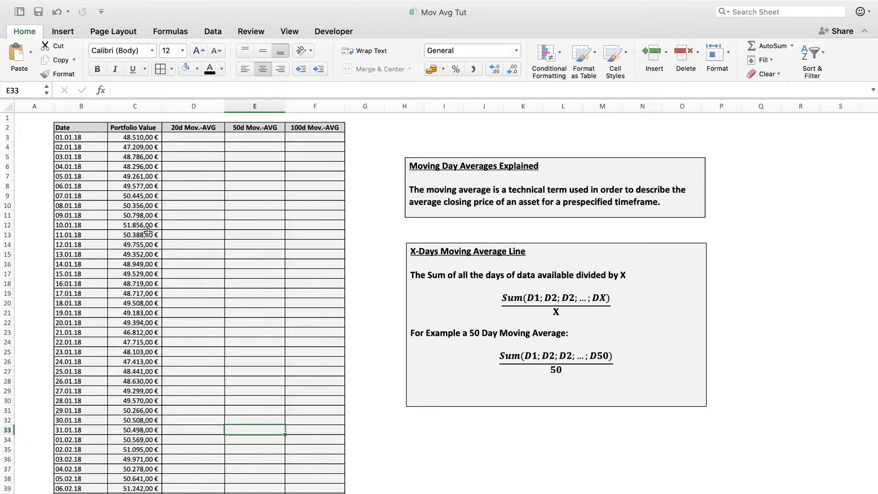
mouse_move(127, 157)
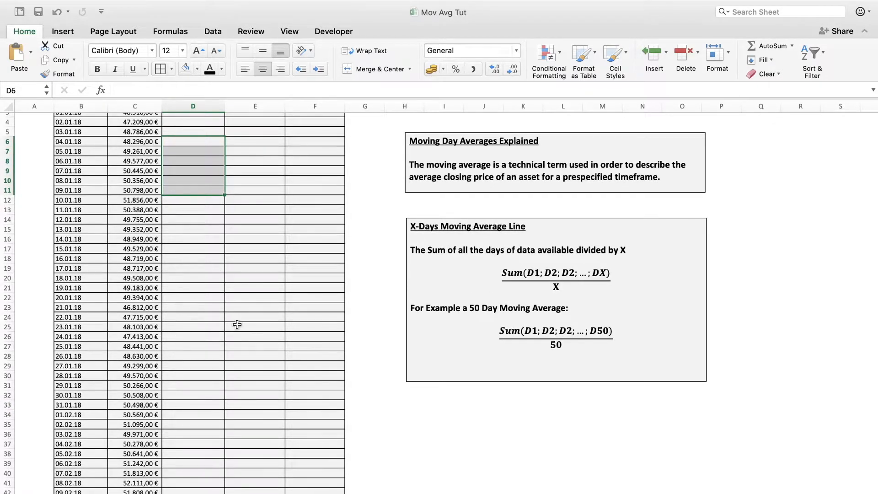
Enter =SUM(C3:C22)/20 in D22 as the first 20-day moving average.
scroll(up, 3)
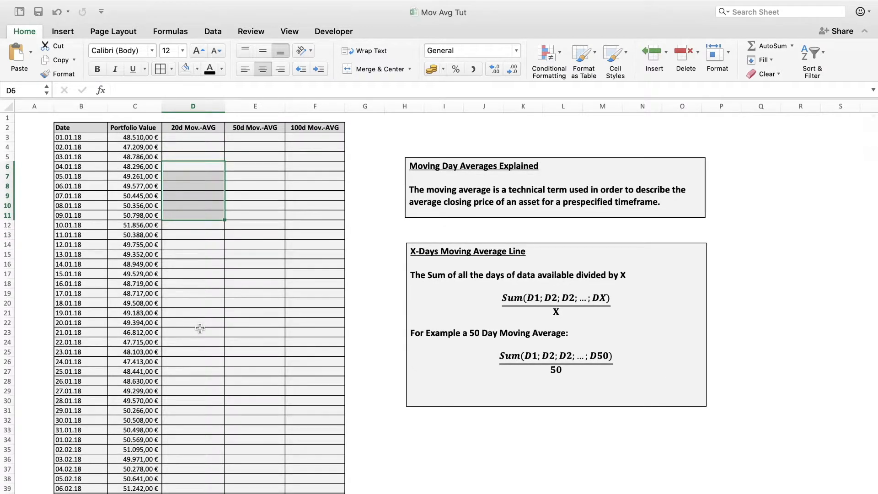
scroll(down, 3)
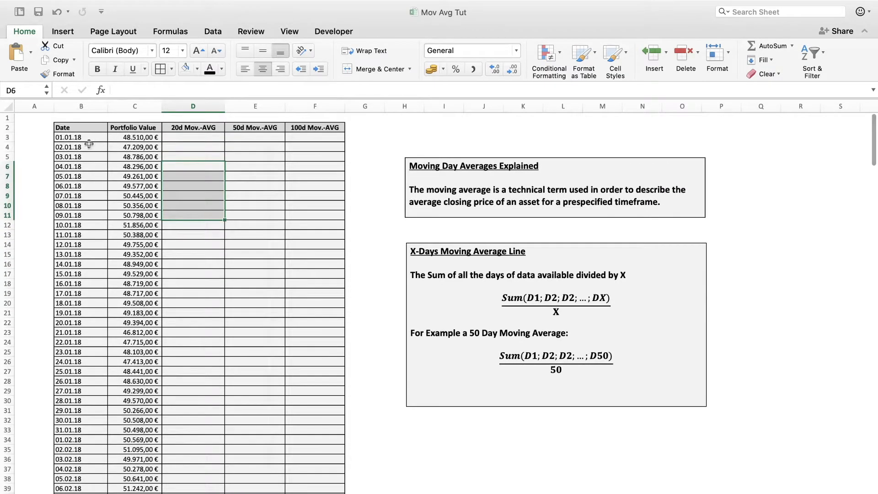
scroll(down, 3)
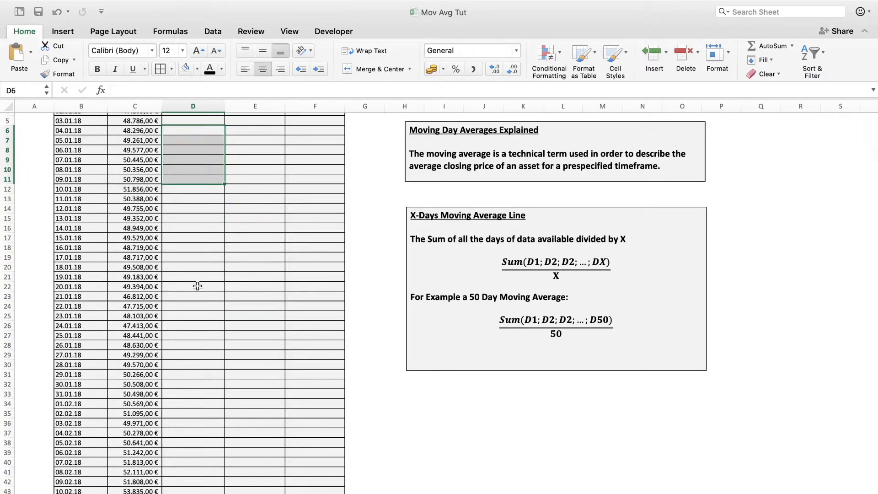
text(=)
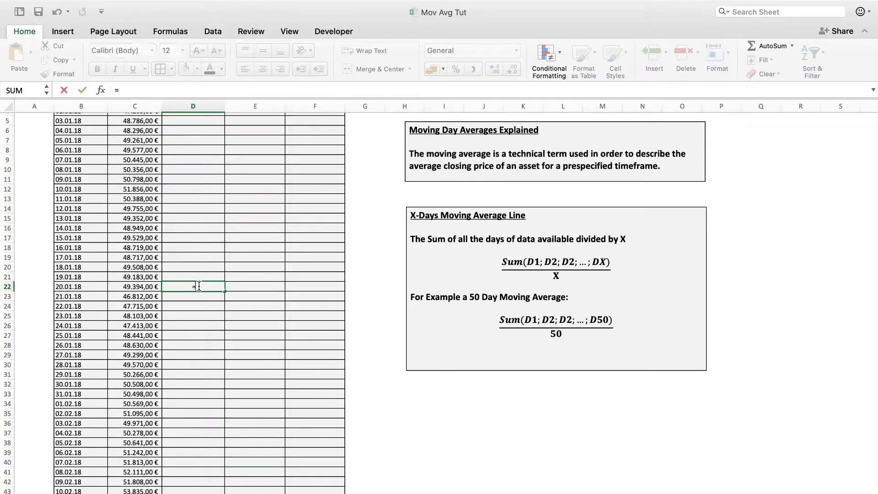
text(SUM()
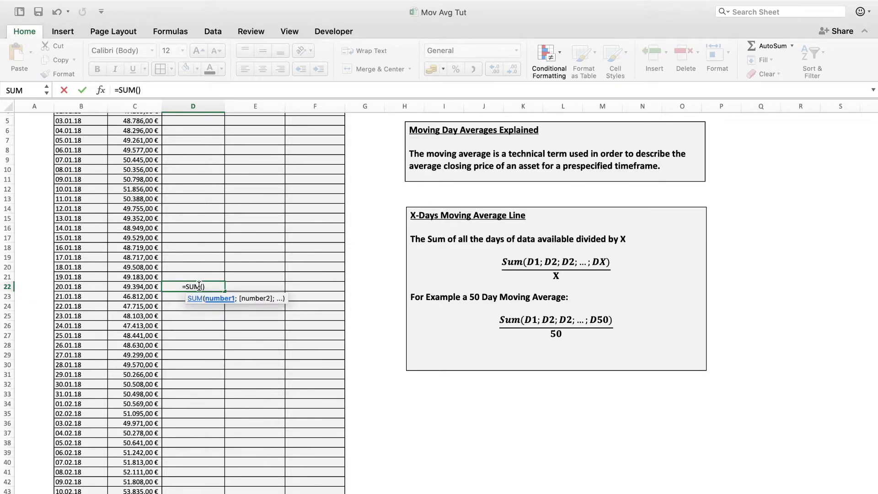
drag(135, 131, 135, 218)
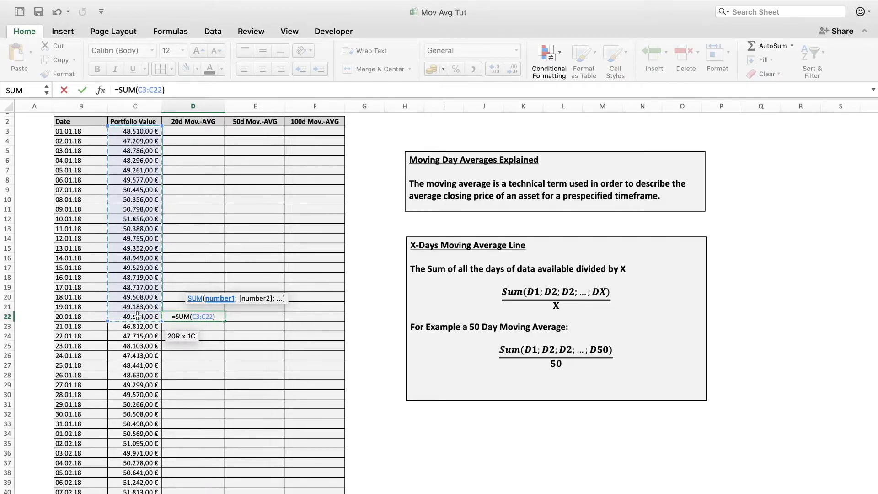
text(/)
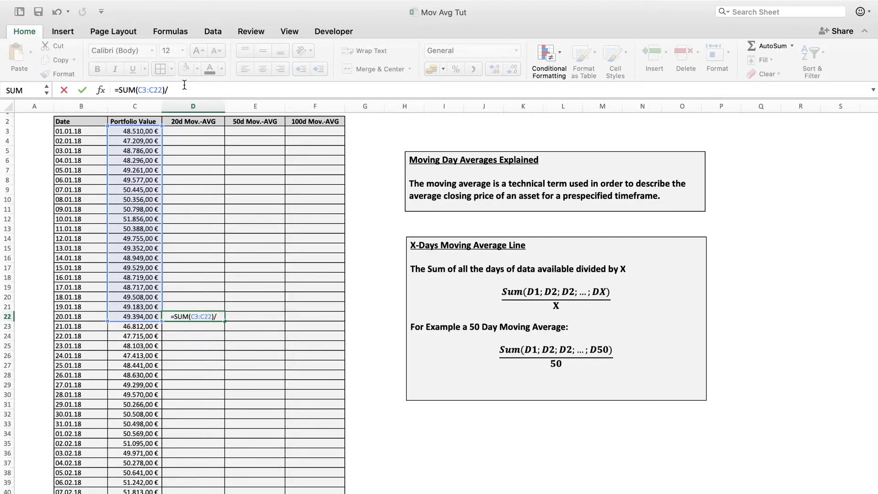
key(Enter)
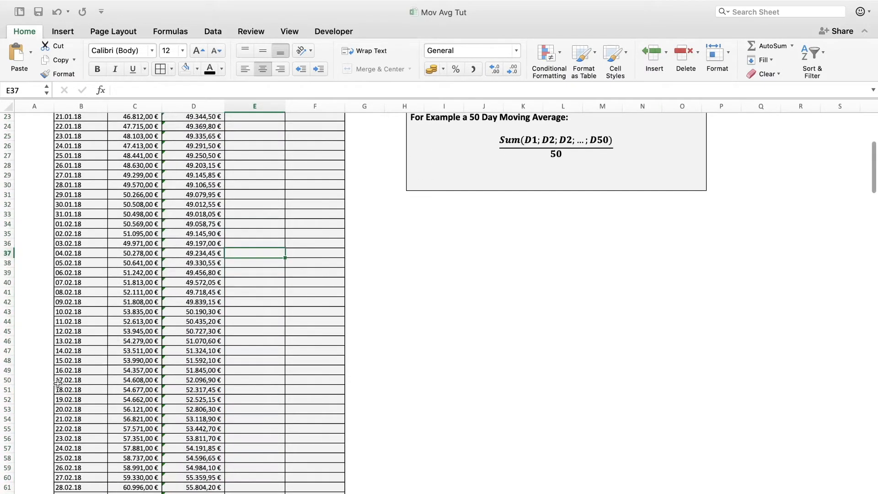
Enter the 50-day =SUM(C3:C52)/50 and 100-day =SUM(C3:C102)/100 average formulas.
scroll(down, 3)
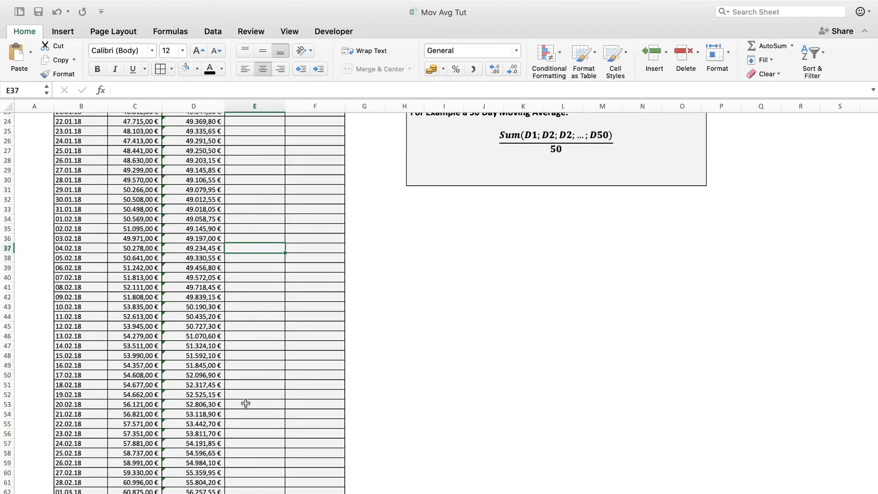
text(=SUM(C3:C52)/)
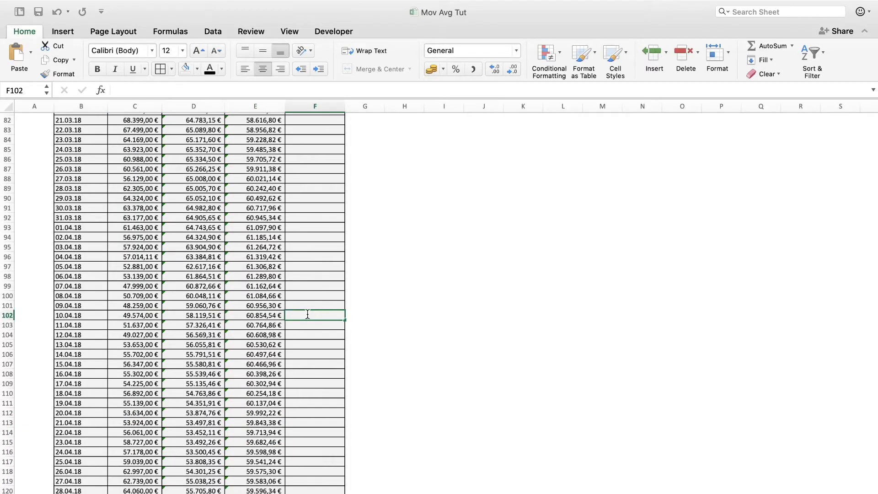
text(=)
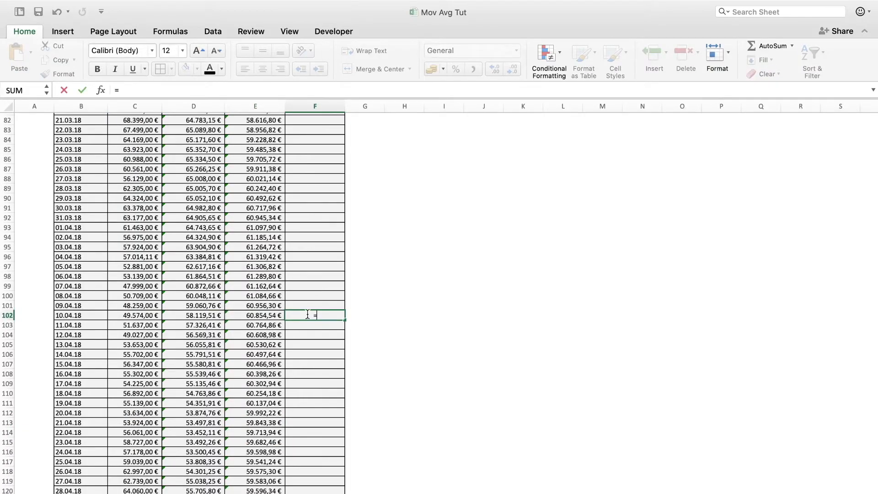
text(SUM()
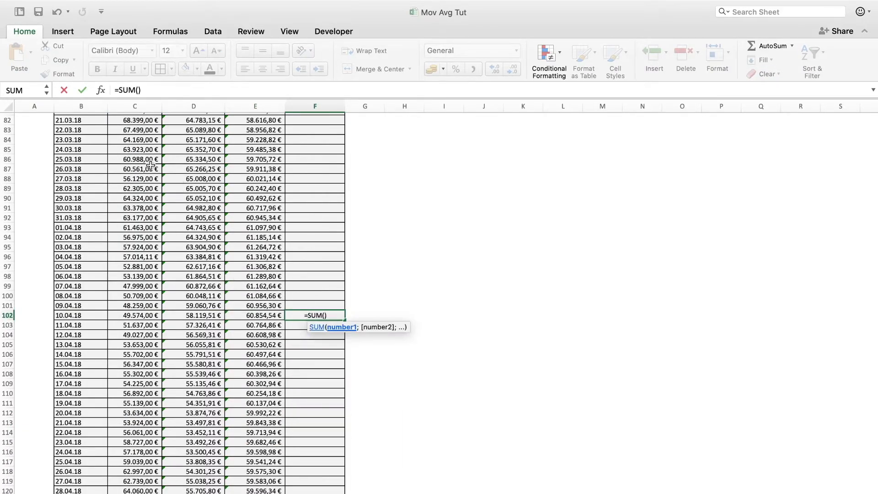
key(Enter)
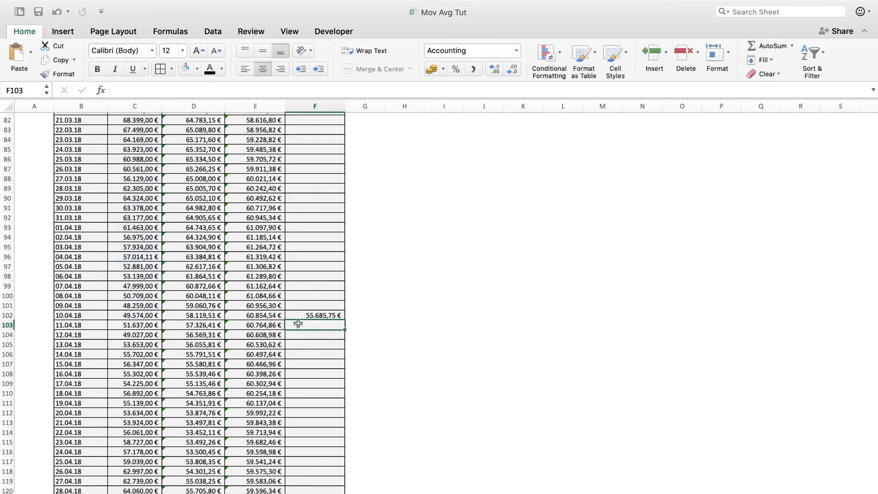
click(316, 315)
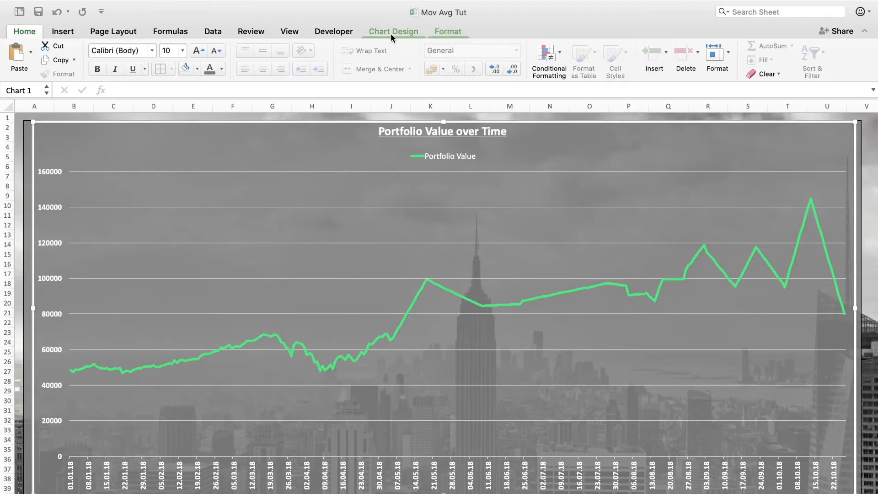
Open Select Data for the Portfolio Value over Time chart via Chart Design.
click(393, 32)
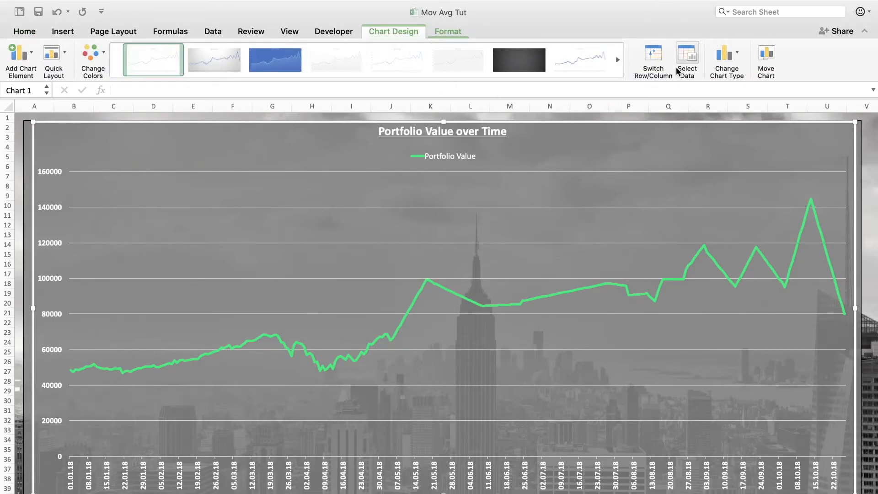
click(687, 52)
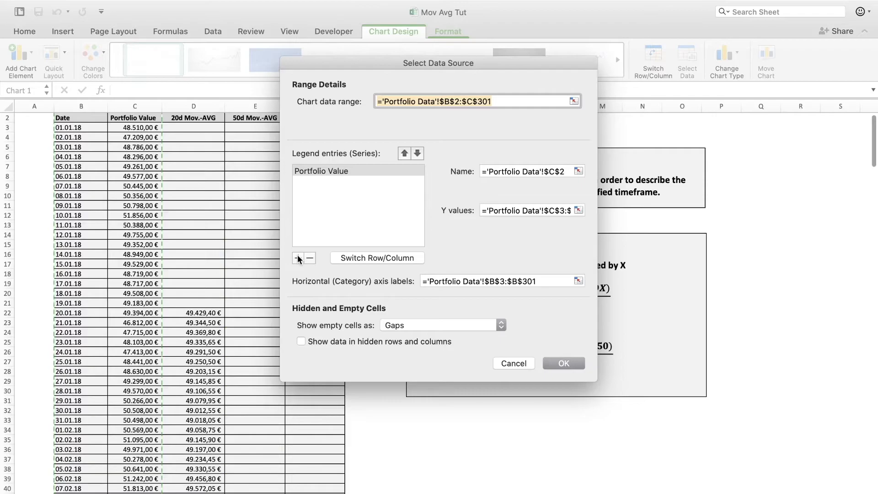
Add a 20d series with column D's 20-day averages as values, then start another series.
click(297, 258)
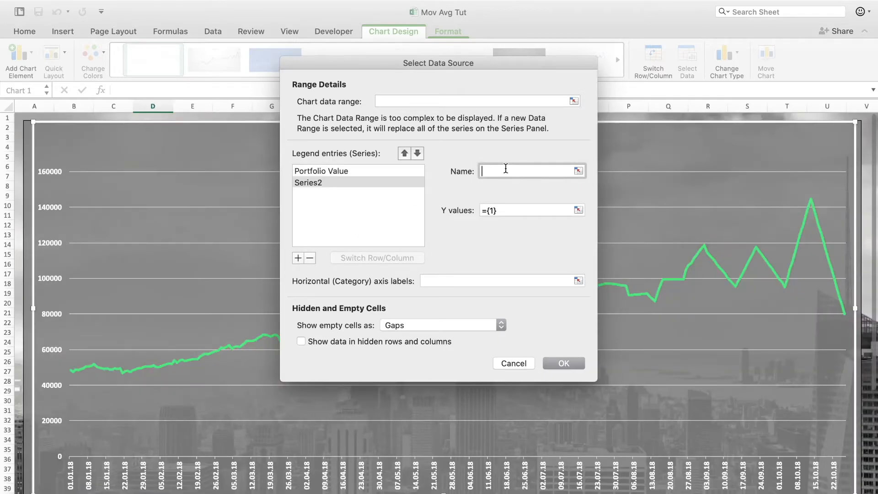
text(20)
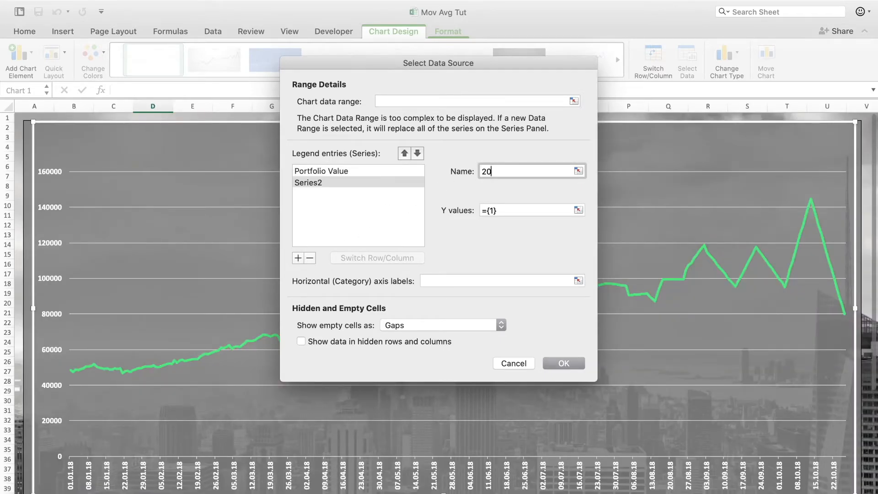
click(578, 210)
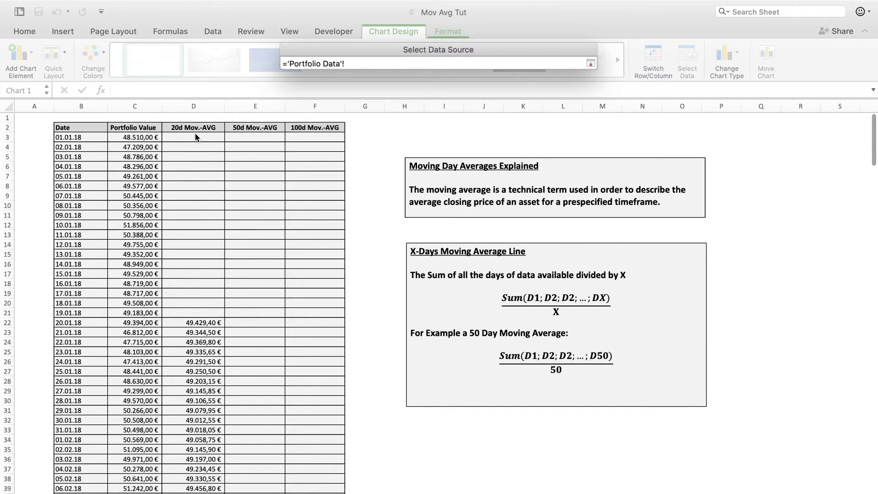
click(193, 106)
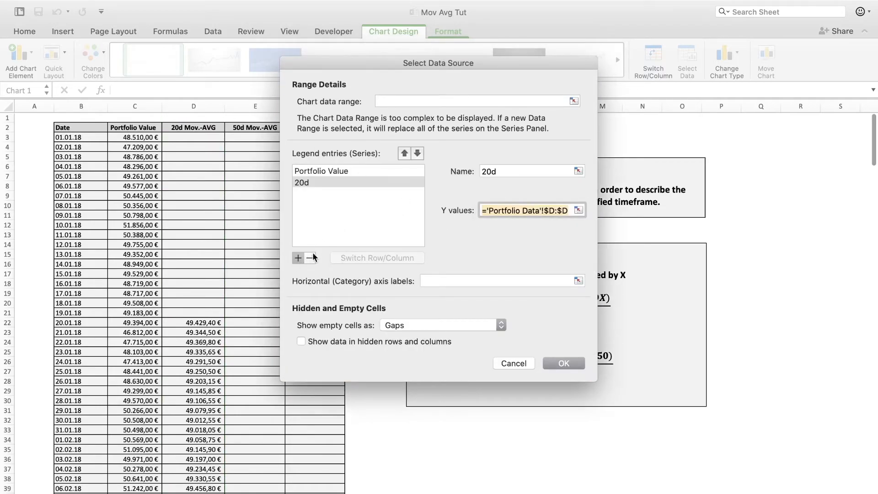
click(298, 258)
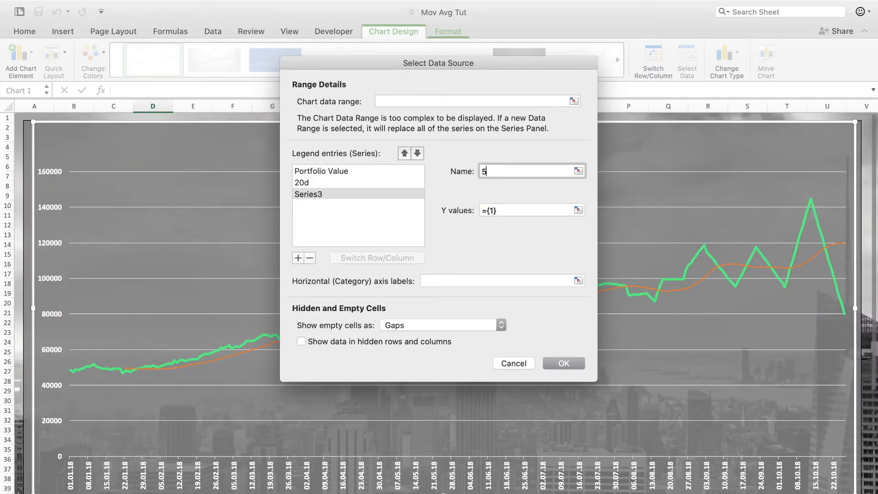
Name the series 50d with column E values, then add a series named 100d.
text(0d)
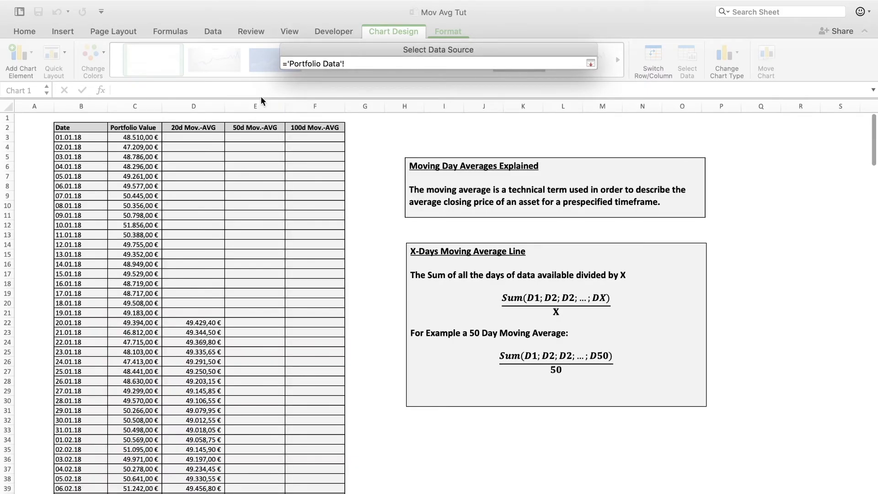
click(591, 63)
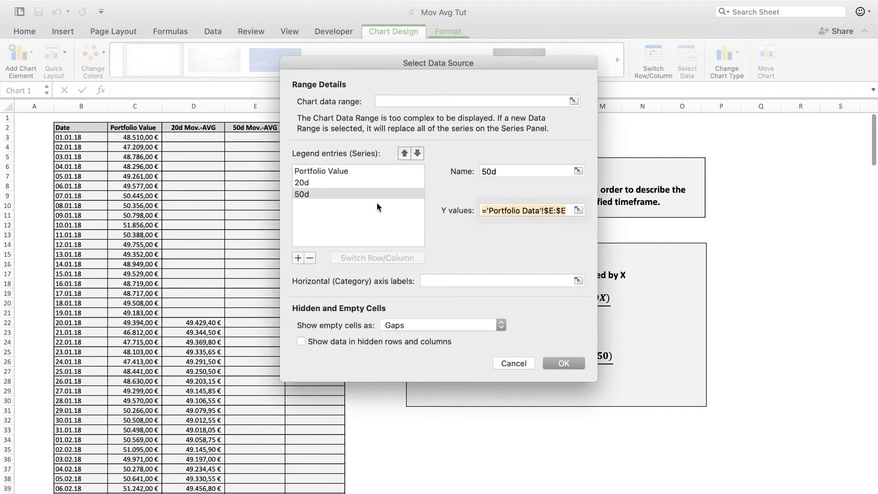
click(298, 258)
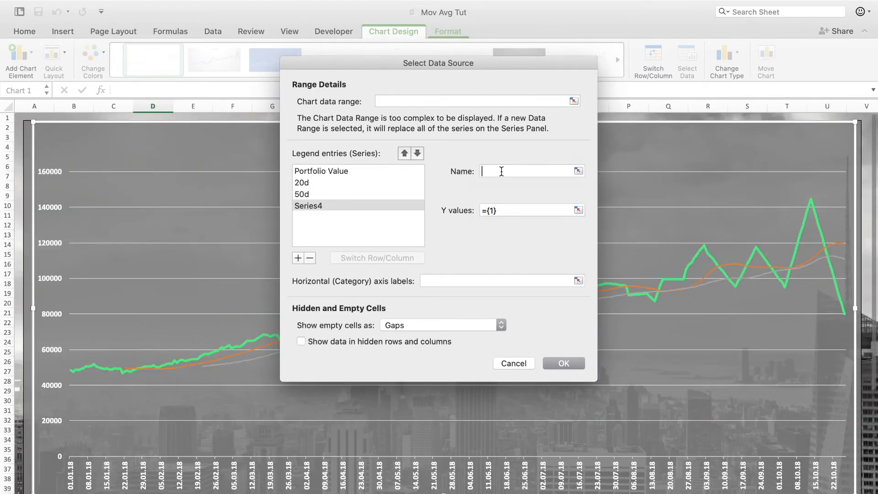
text(100d)
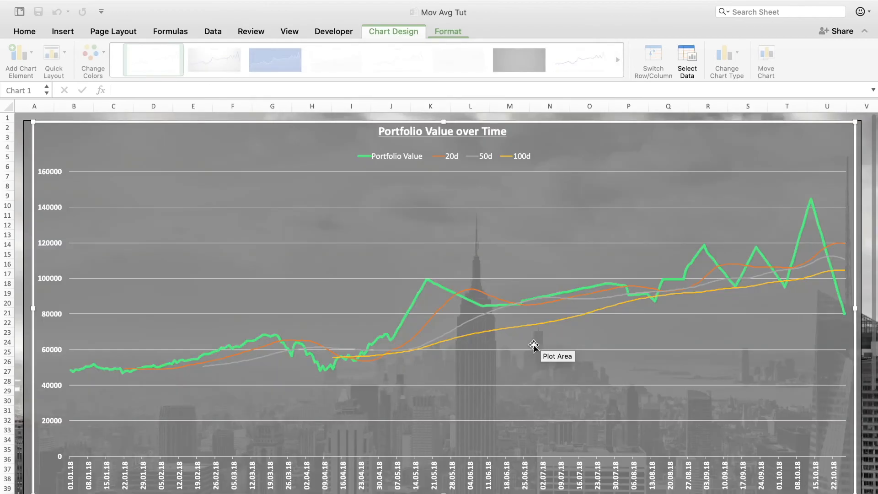
mouse_move(852, 336)
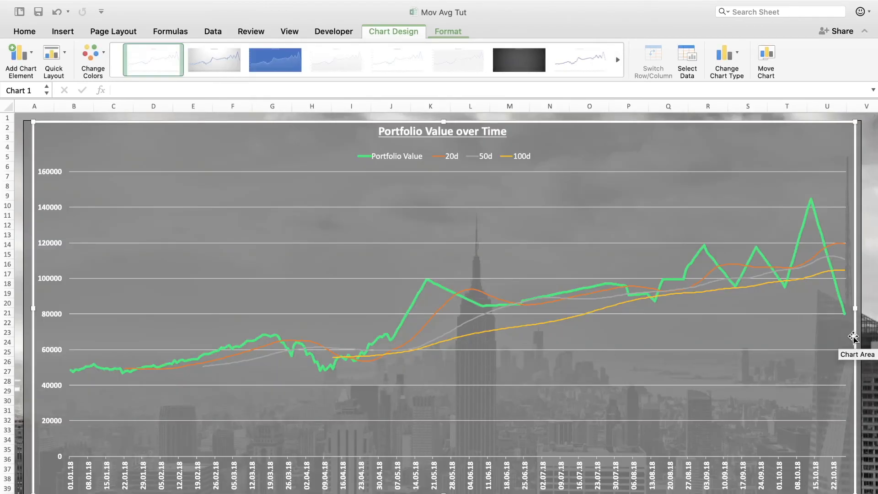
mouse_move(864, 344)
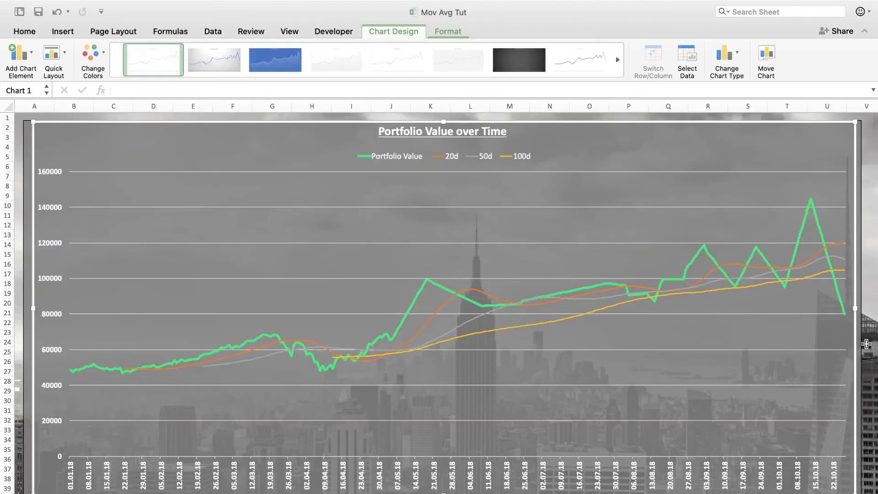